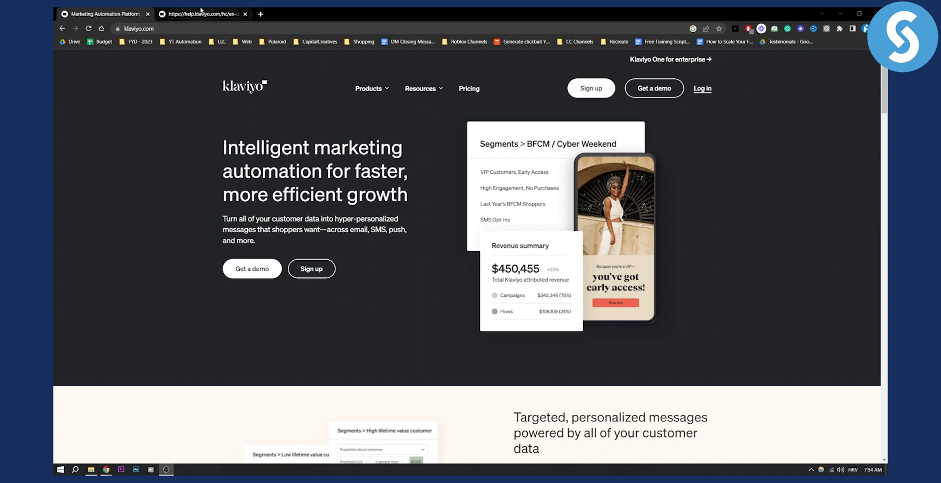
# Open the help article on cloning flows, highlight a passage, and read down toward the list-to-event section
pyautogui.click(201, 14)
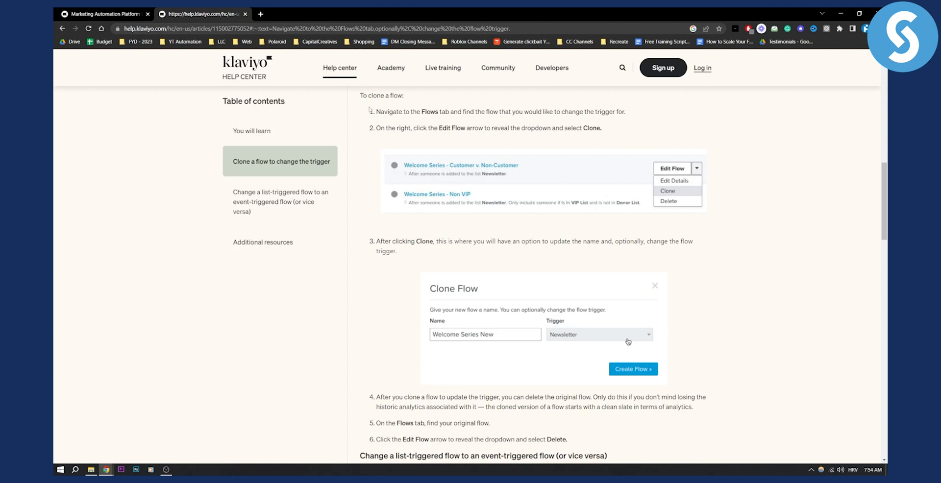
pyautogui.moveTo(377, 112); pyautogui.dragTo(447, 112)
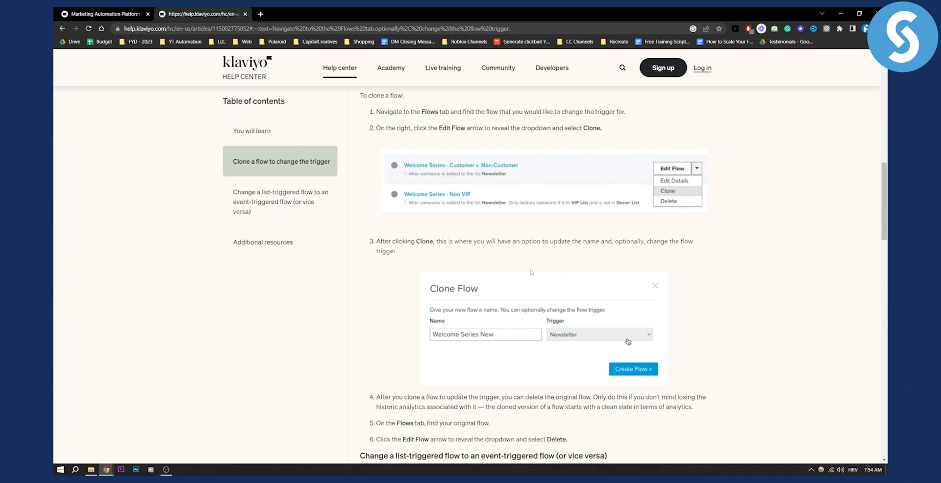
pyautogui.scroll(-3)
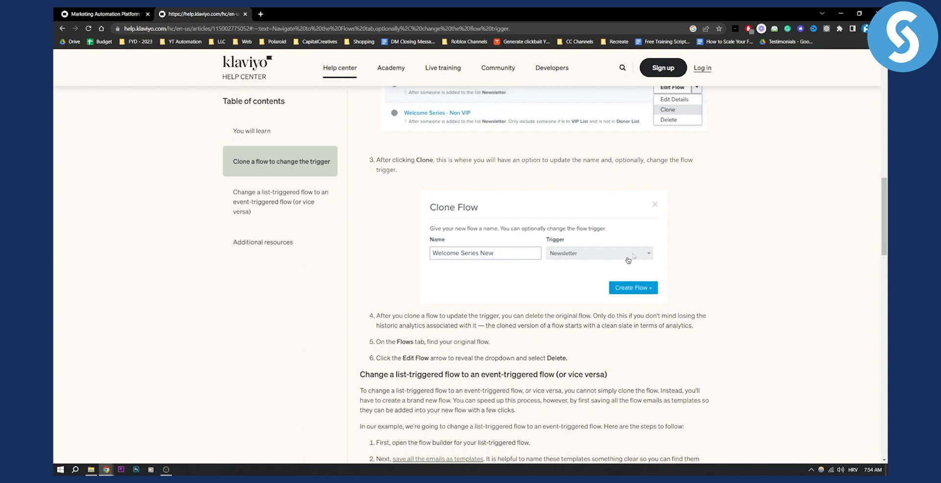
pyautogui.moveTo(627, 278)
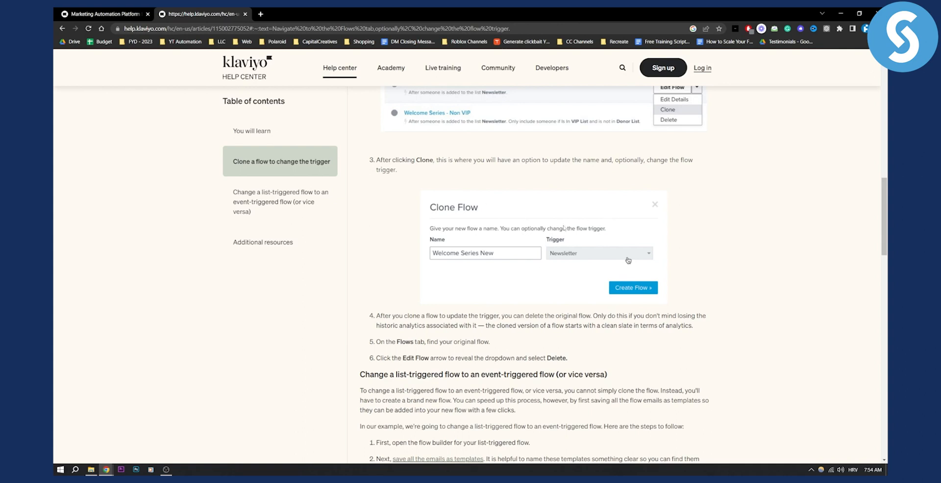
pyautogui.moveTo(600, 257)
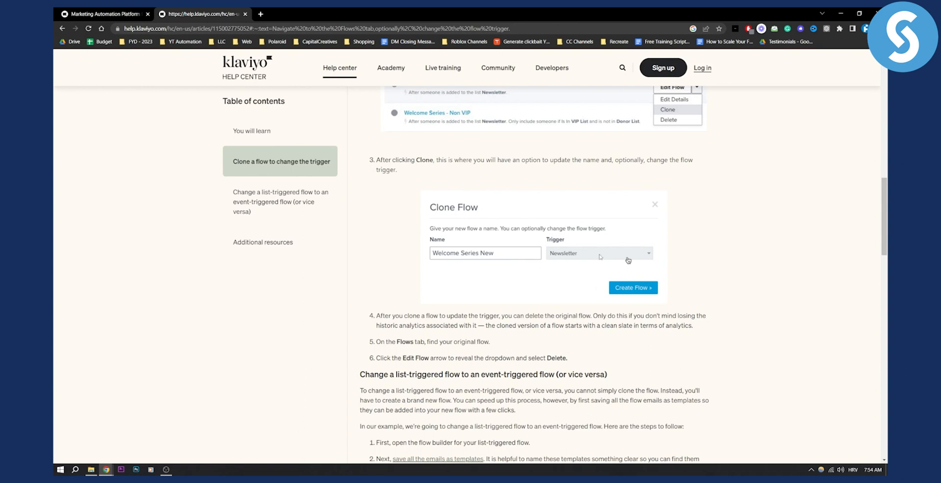
pyautogui.moveTo(628, 260)
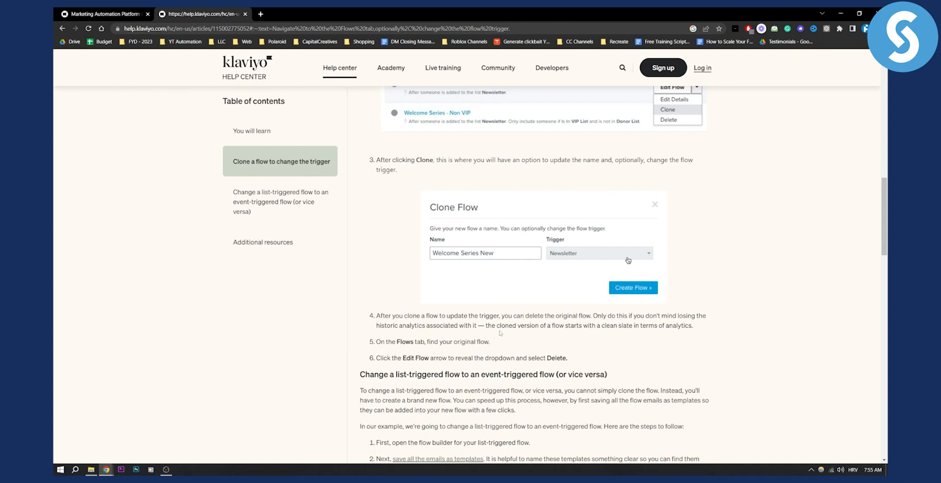
# Scroll to the flow-builder and save-as-template steps of the list-to-event section
pyautogui.scroll(-3)
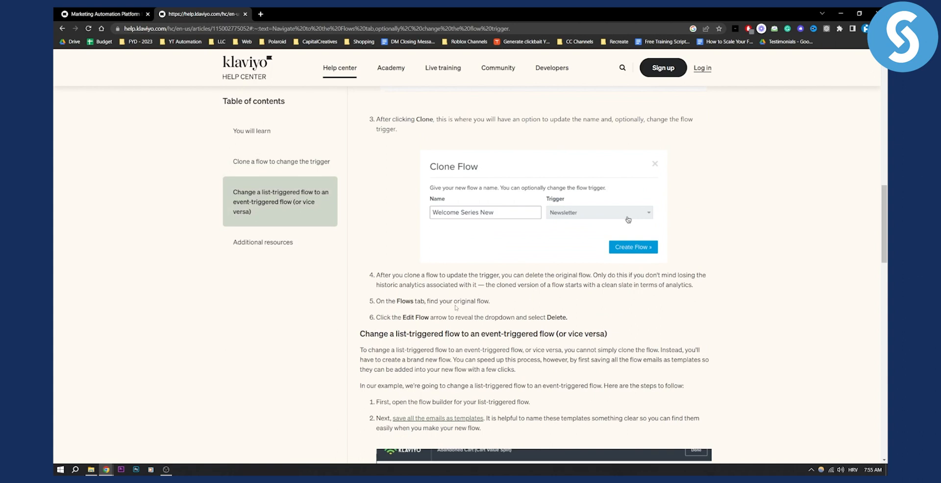
# Scroll back up to the 'To clone a flow' steps and the Clone Flow dialog
pyautogui.scroll(3)
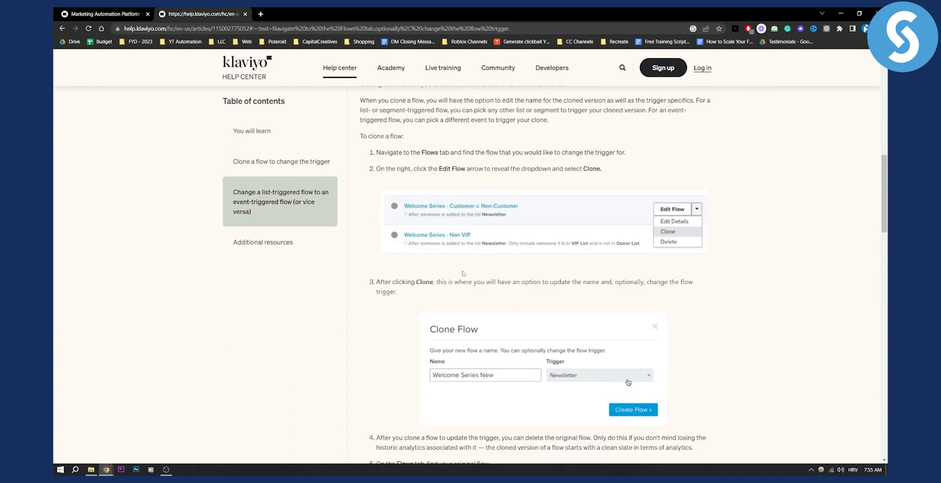